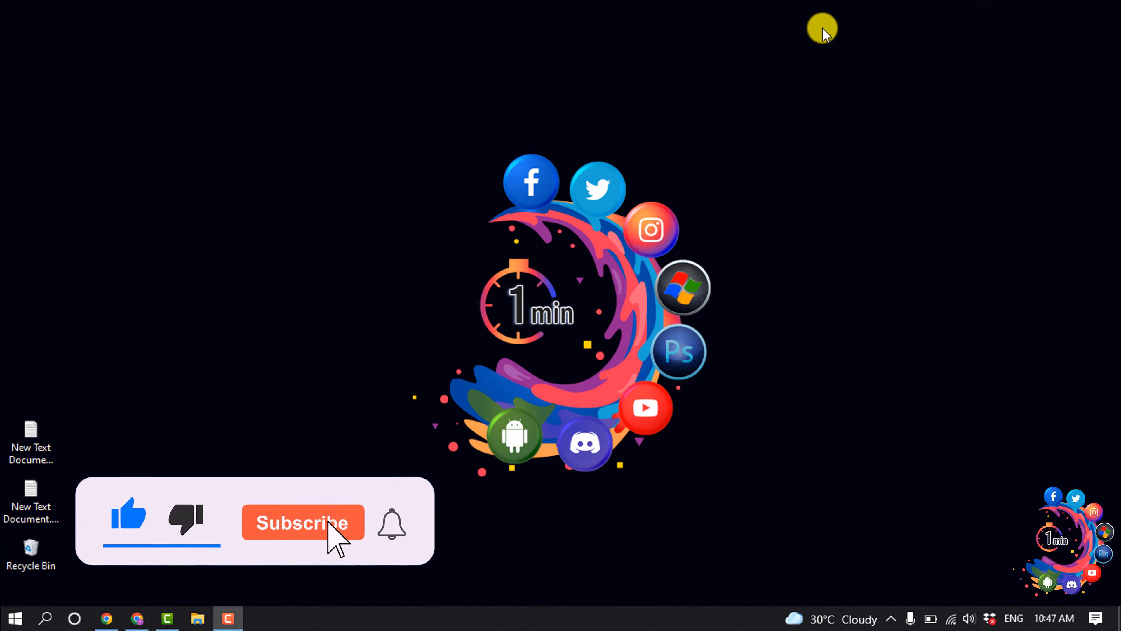
- Bring up the Squarespace site dashboard showing the published Home page preview
{"action": "left_click", "coordinate": [302, 522]}
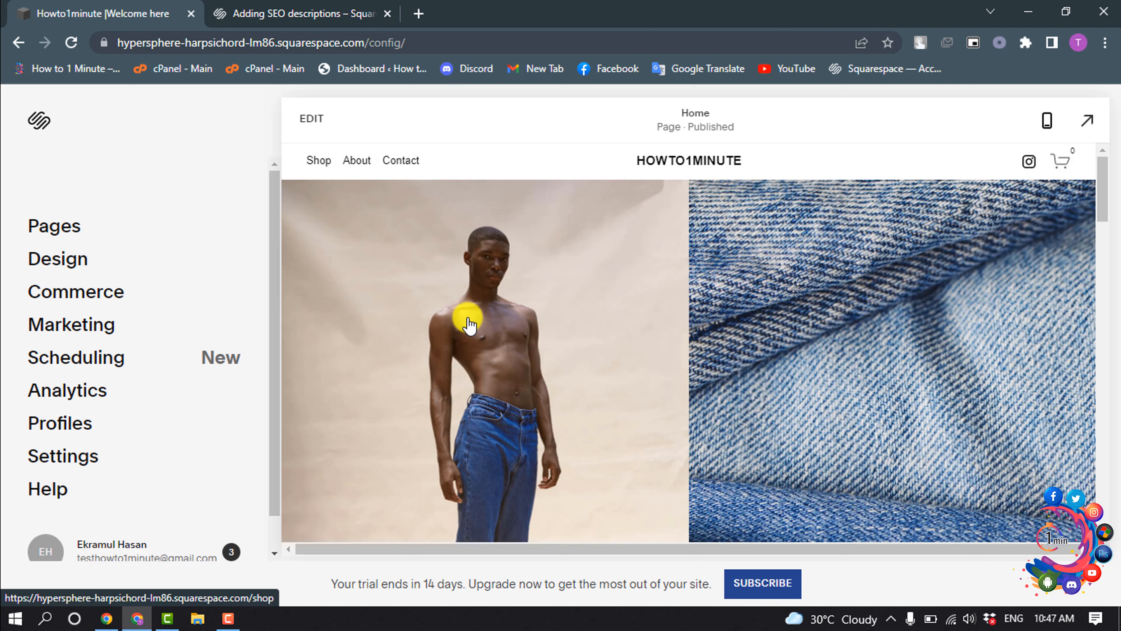
{"action": "mouse_move", "coordinate": [485, 324]}
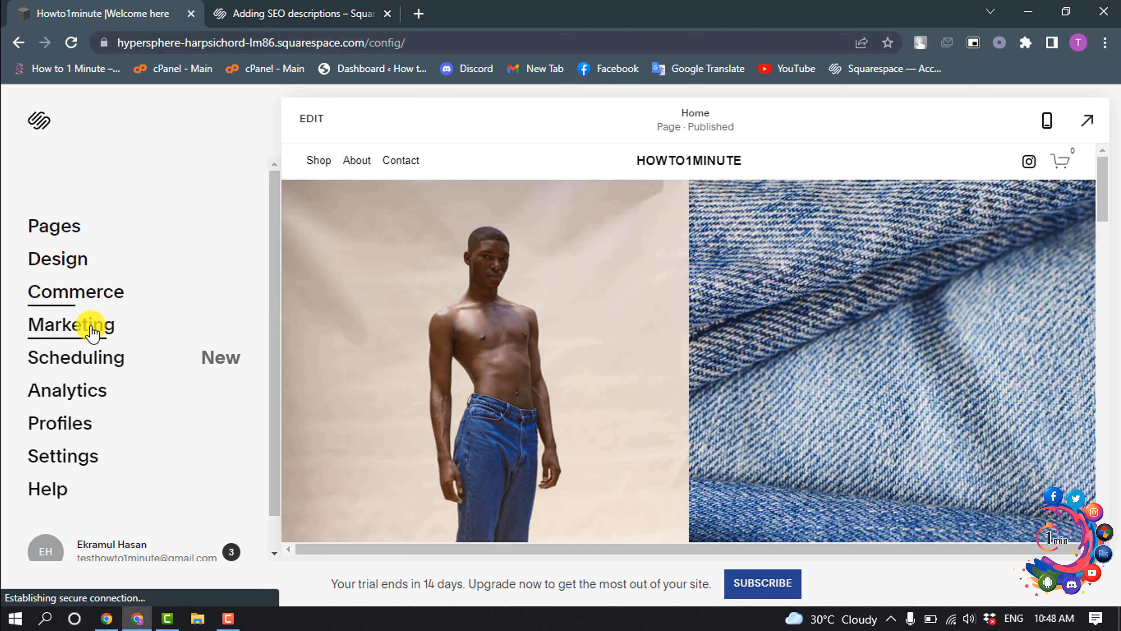
{"action": "left_click", "coordinate": [71, 325]}
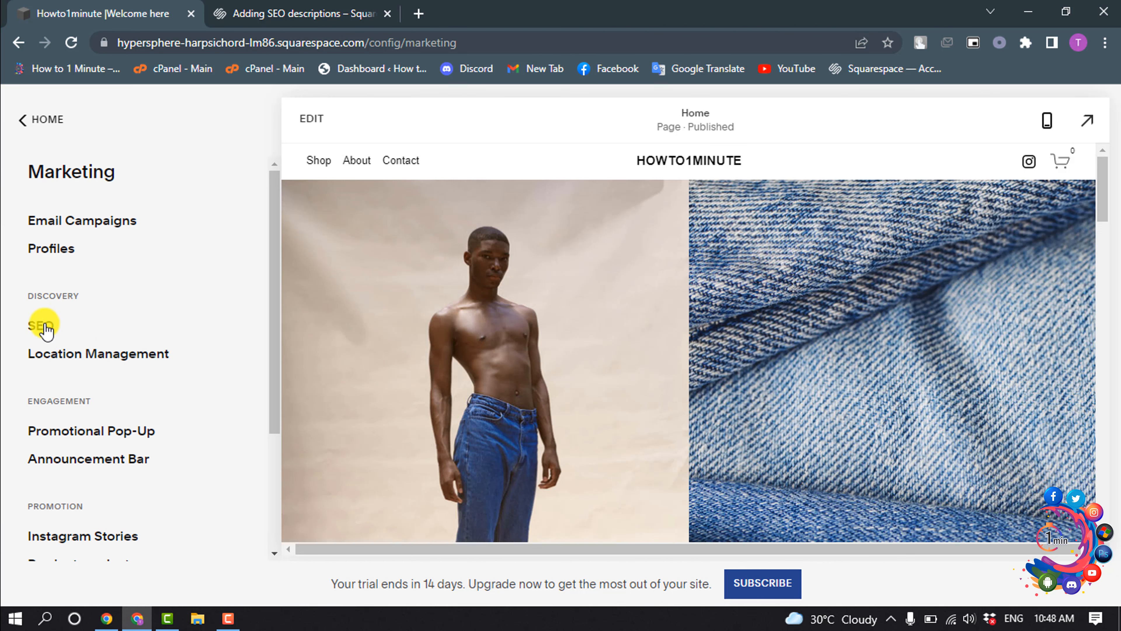
{"action": "left_click", "coordinate": [44, 324]}
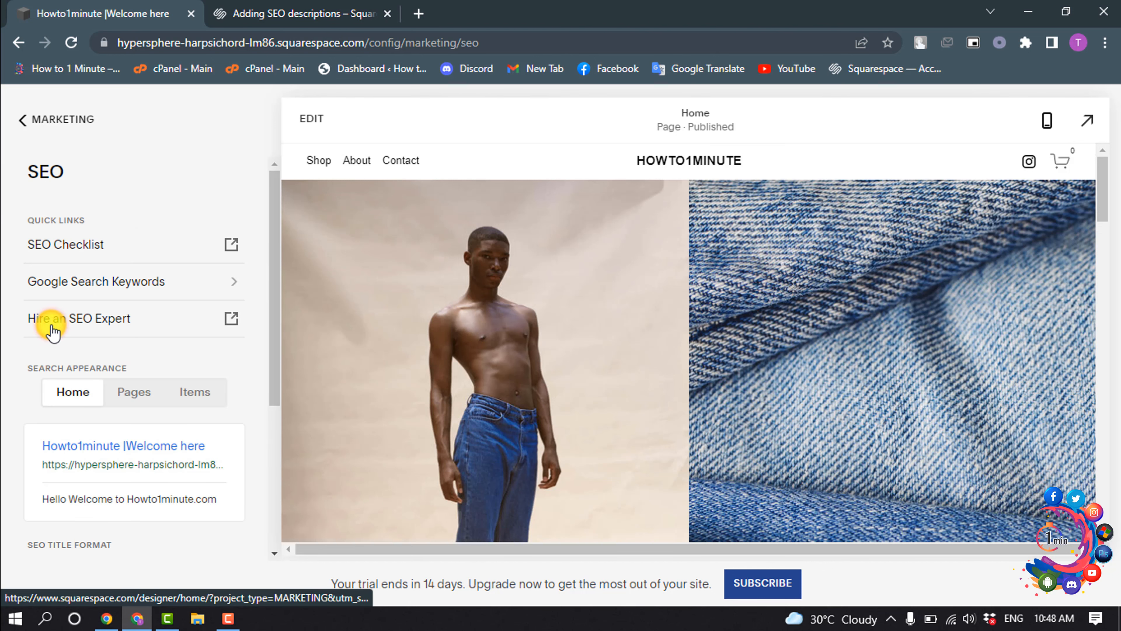
{"action": "scroll", "scroll_direction": "down", "scroll_amount": 3}
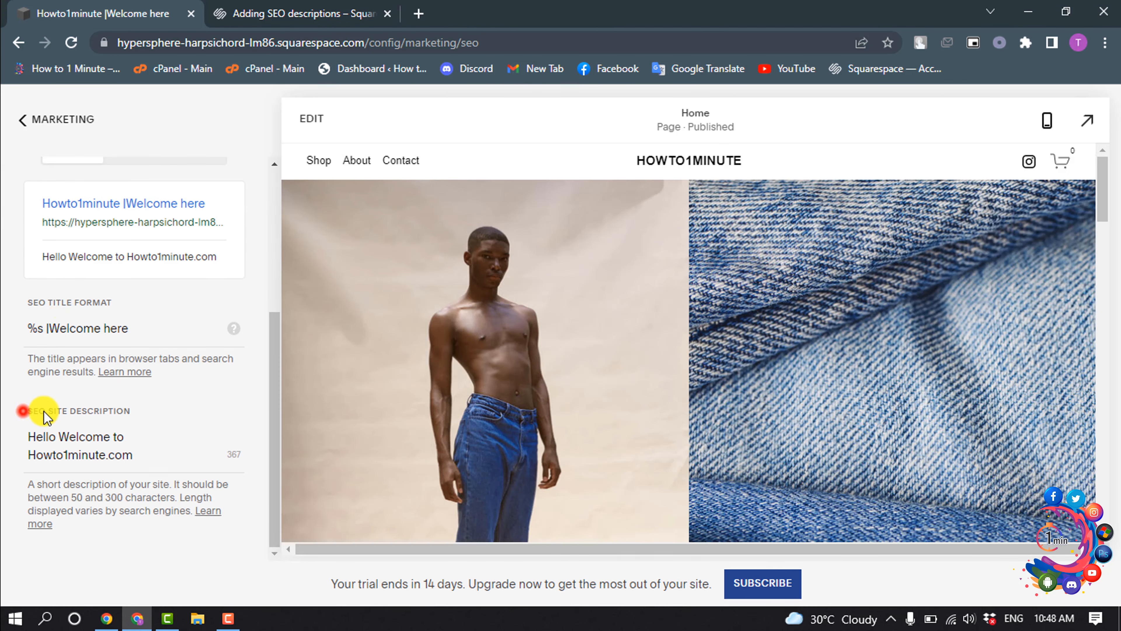
{"action": "left_click", "coordinate": [107, 455]}
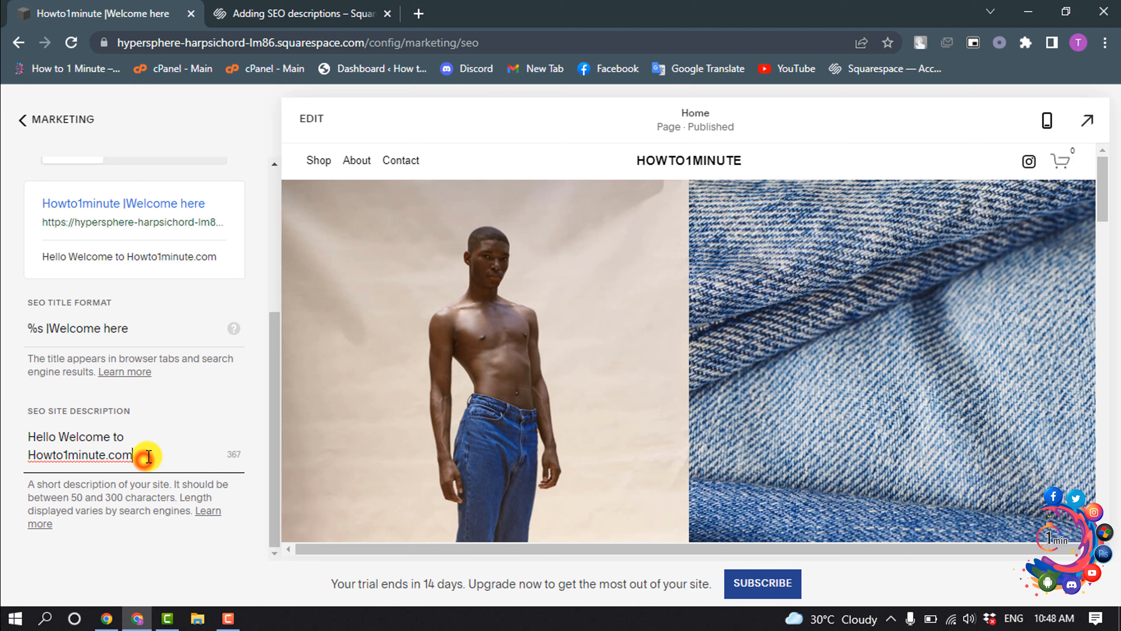
{"action": "triple_click", "coordinate": [75, 445]}
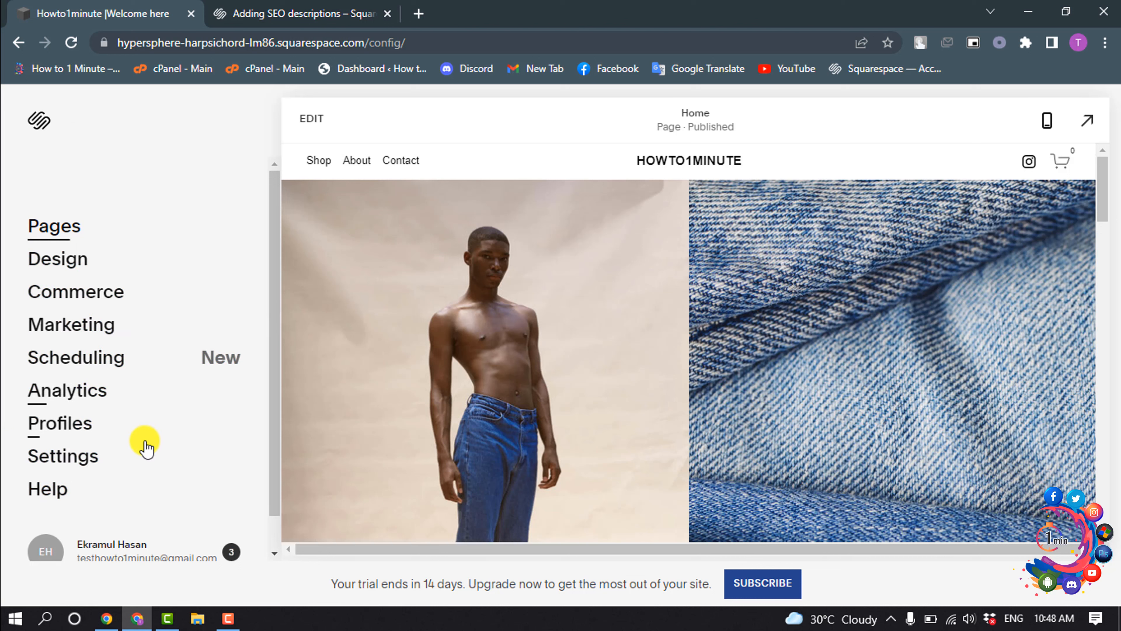
- From the Pages list, bring up Page Settings for the Contact page
{"action": "left_click", "coordinate": [54, 226]}
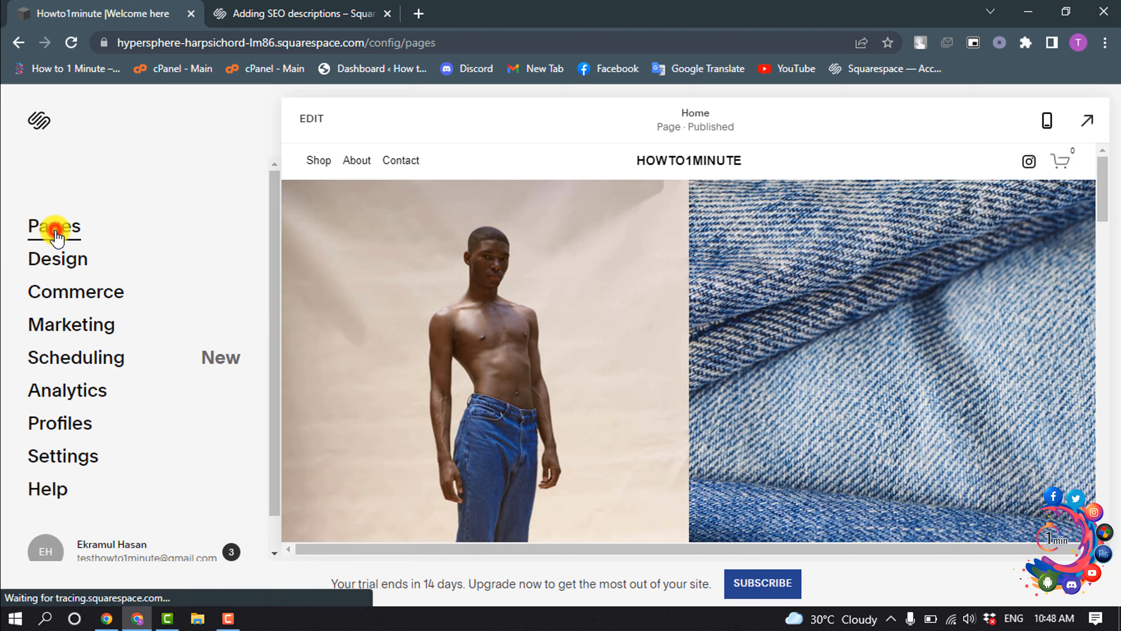
{"action": "left_click", "coordinate": [55, 226]}
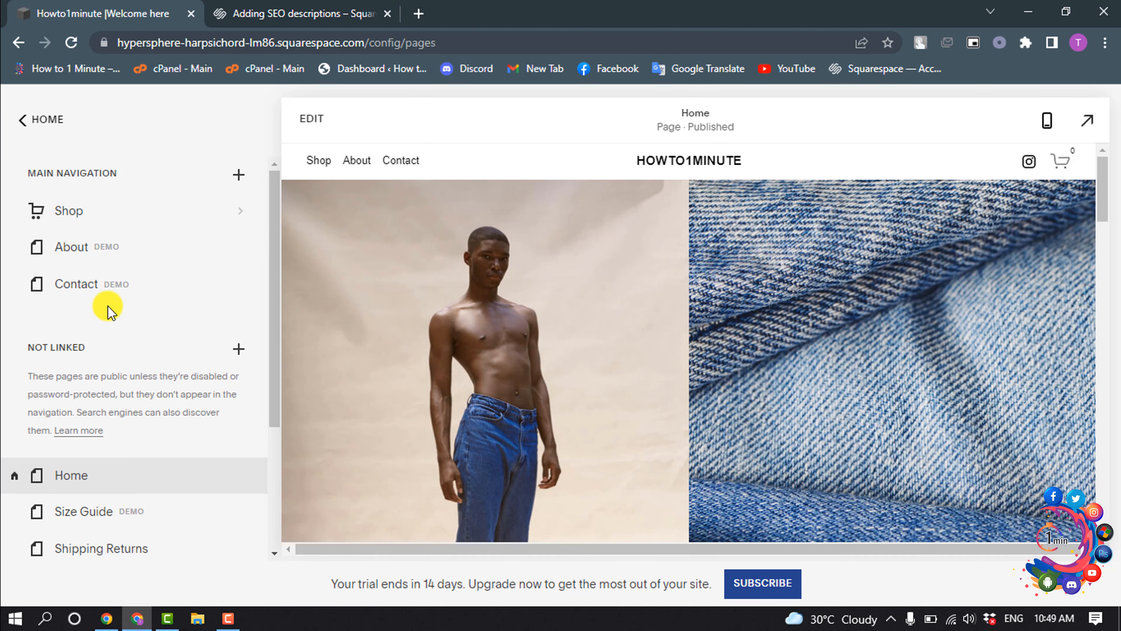
{"action": "mouse_move", "coordinate": [111, 284]}
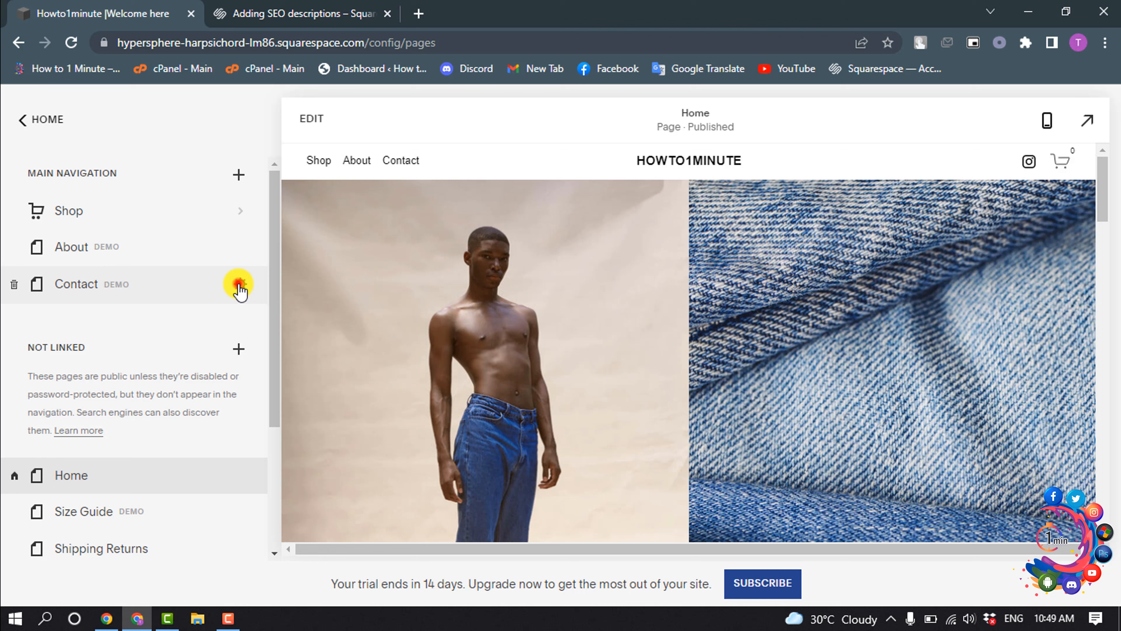
{"action": "left_click", "coordinate": [240, 289]}
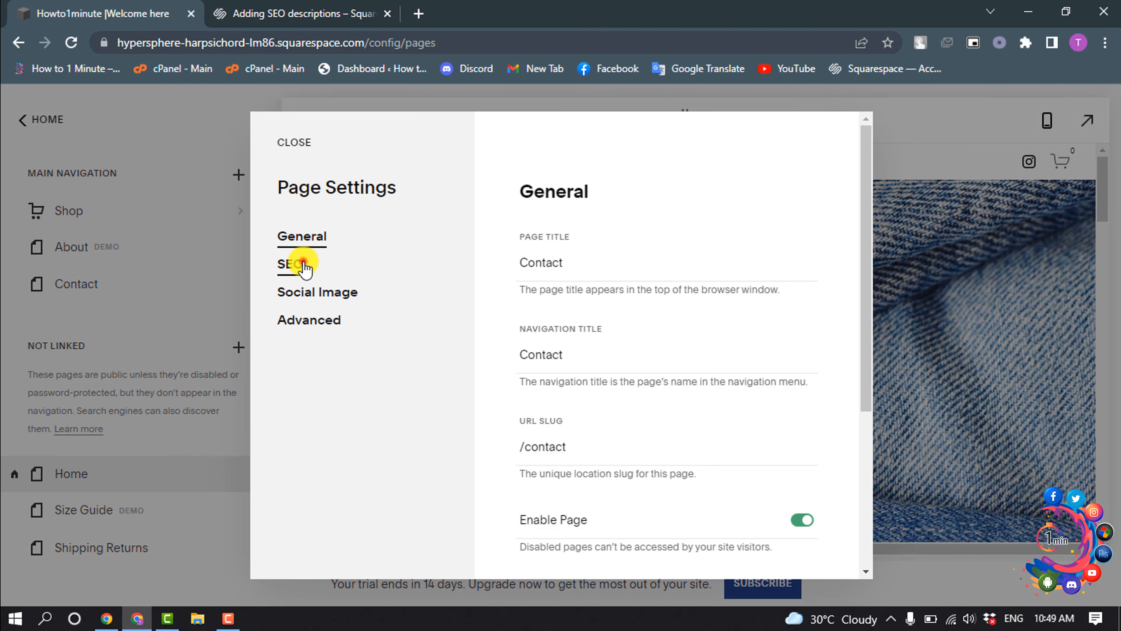
- Show the Contact page's SEO section and place the cursor in its SEO Description field
{"action": "left_click", "coordinate": [289, 264]}
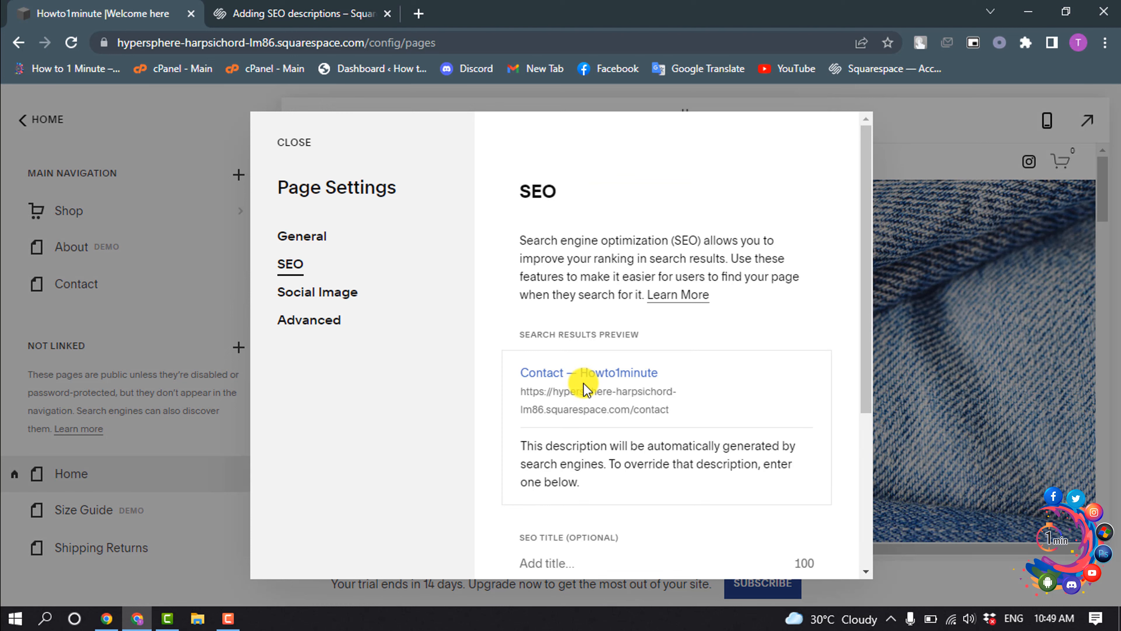
{"action": "scroll", "scroll_direction": "down", "scroll_amount": 3}
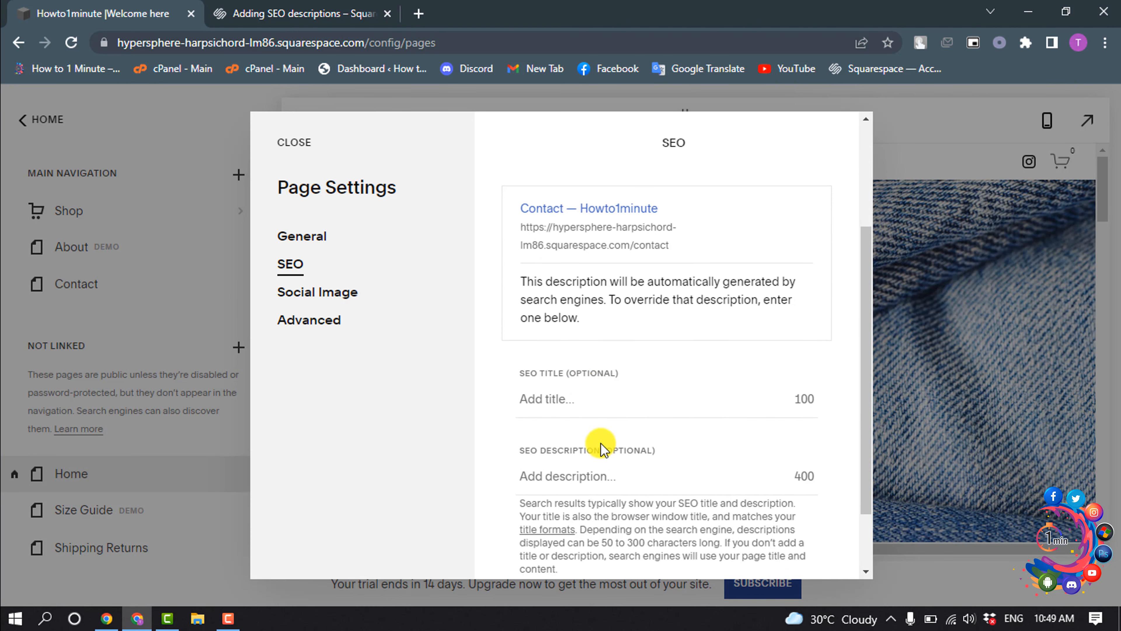
{"action": "scroll", "scroll_direction": "down", "scroll_amount": 3}
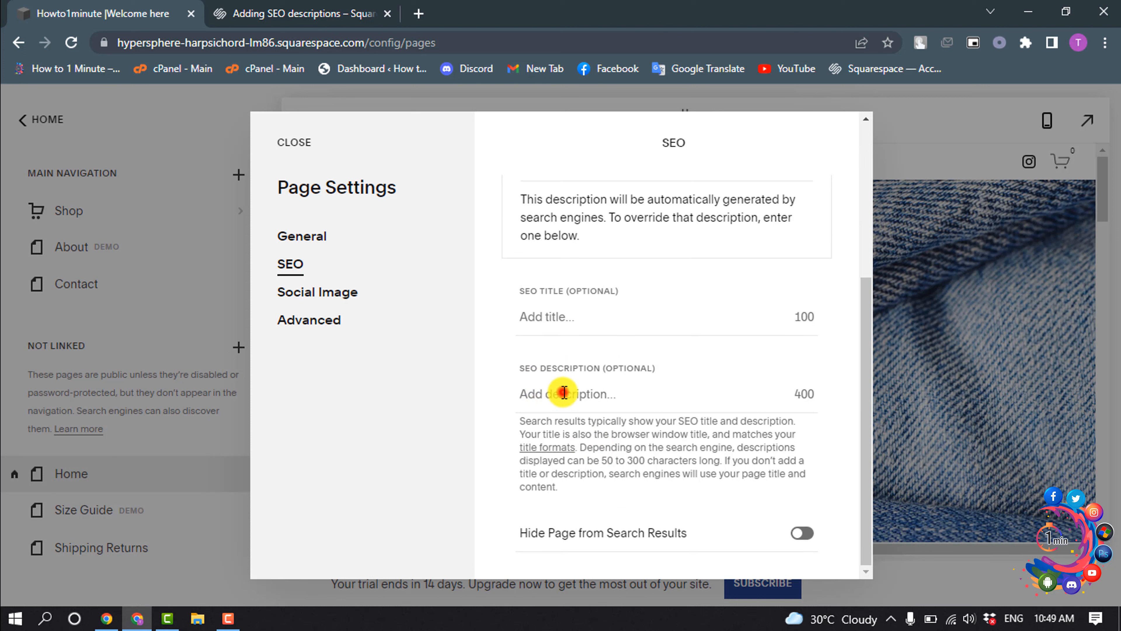
{"action": "left_click", "coordinate": [563, 394]}
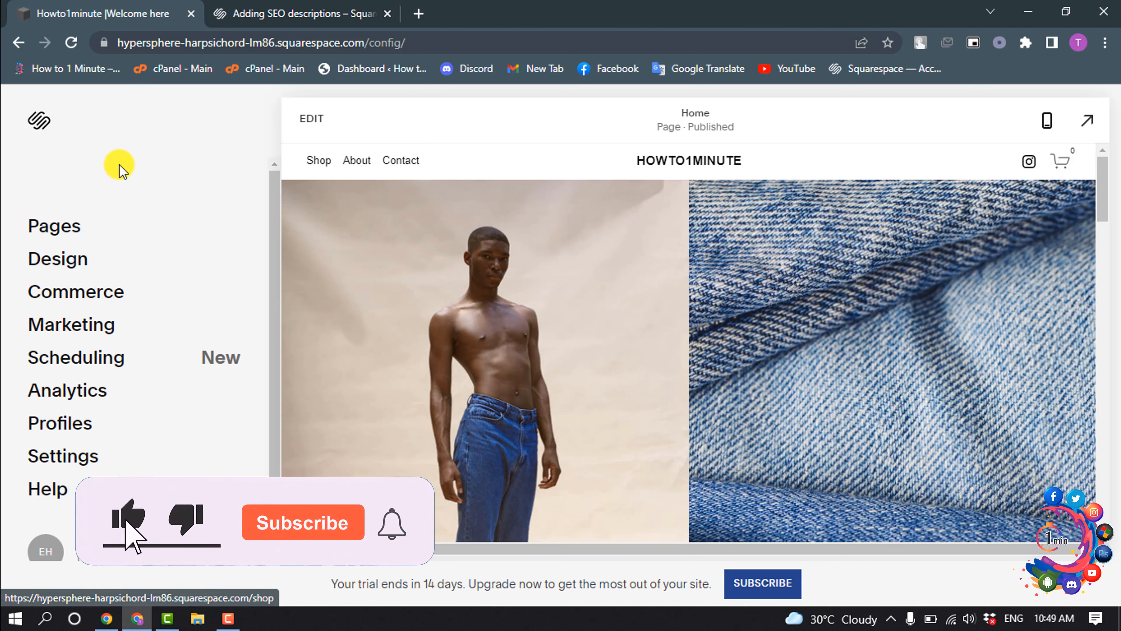
- Return to the dashboard and bring up the Shop page's product list (Barry Jacket, Lloyd Jean)
{"action": "left_click", "coordinate": [302, 522]}
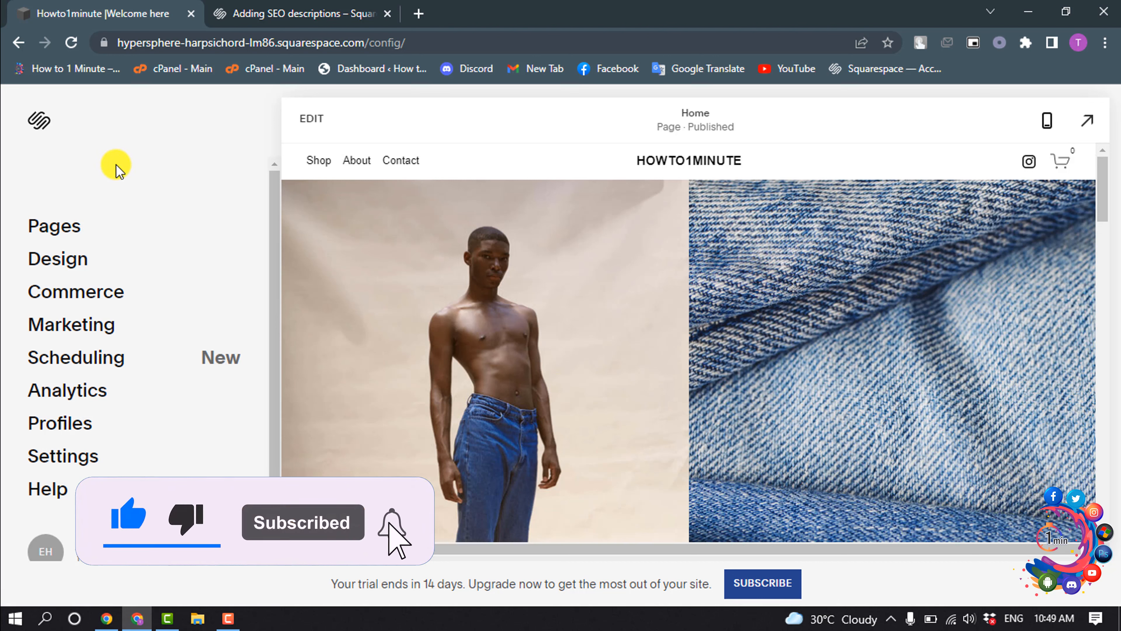
{"action": "left_click", "coordinate": [54, 226]}
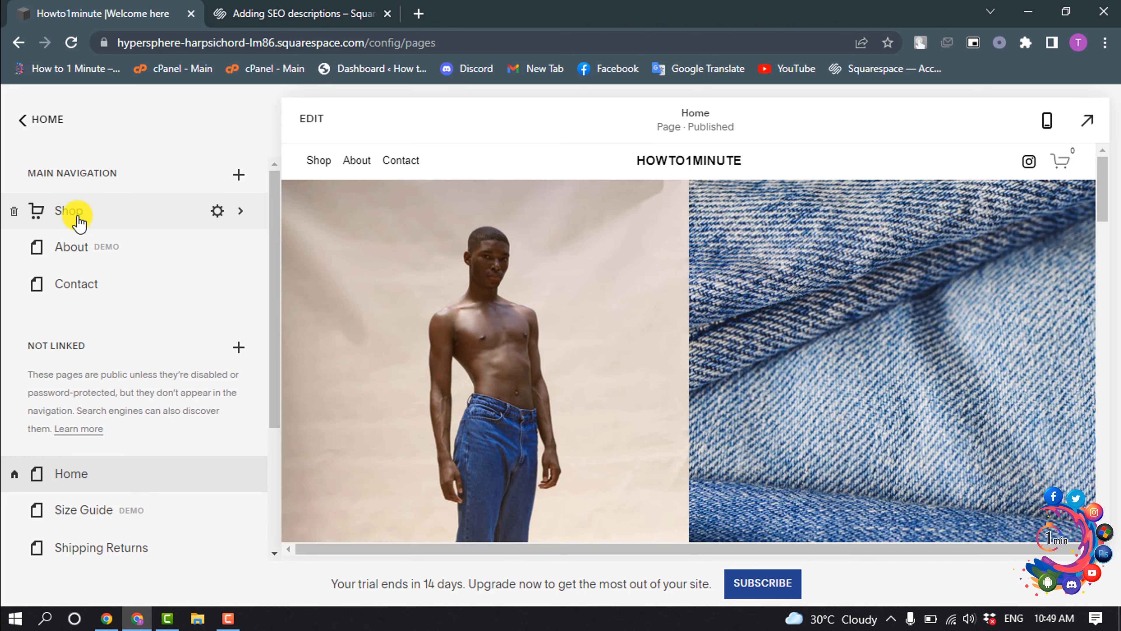
{"action": "mouse_move", "coordinate": [71, 211]}
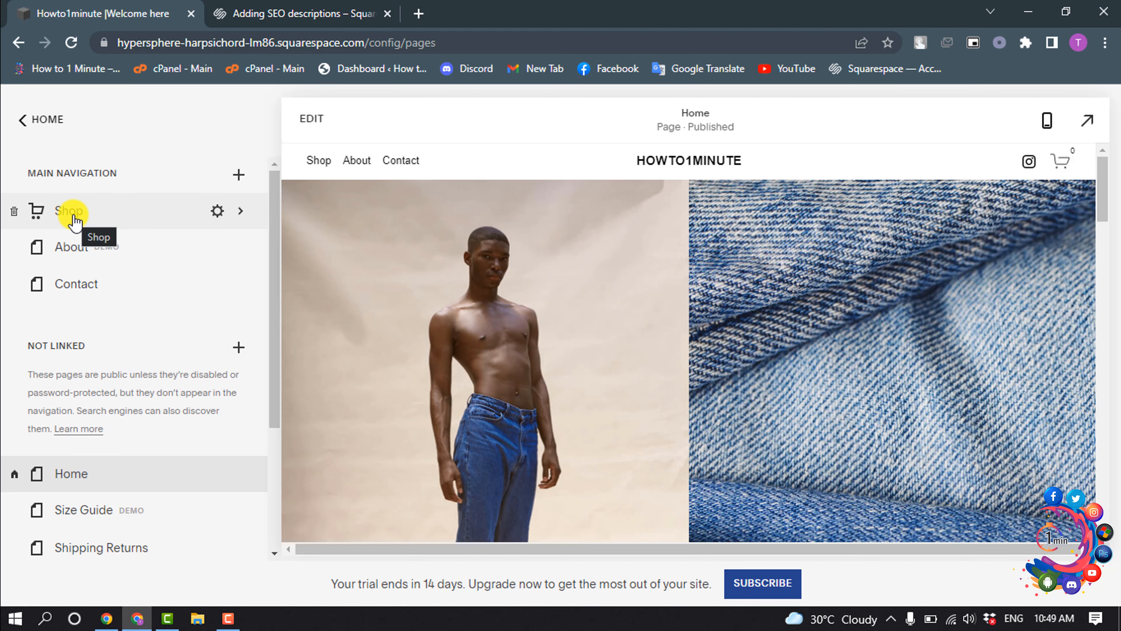
{"action": "left_click", "coordinate": [69, 211]}
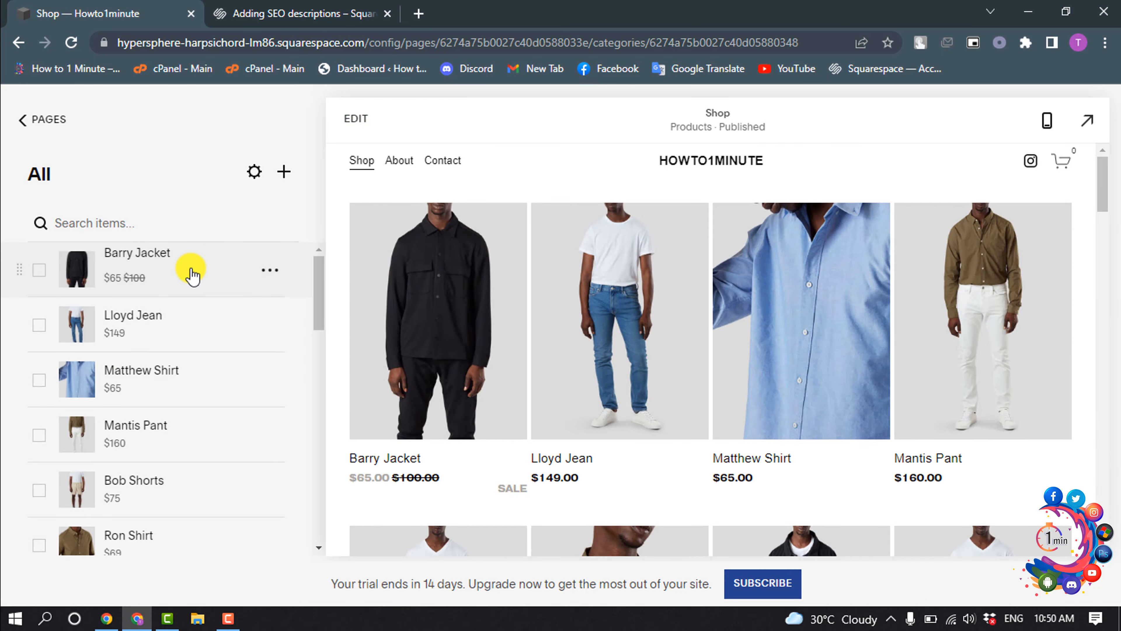
- Bring up Barry Jacket's Marketing settings and its SEO title and description editor
{"action": "left_click", "coordinate": [137, 252]}
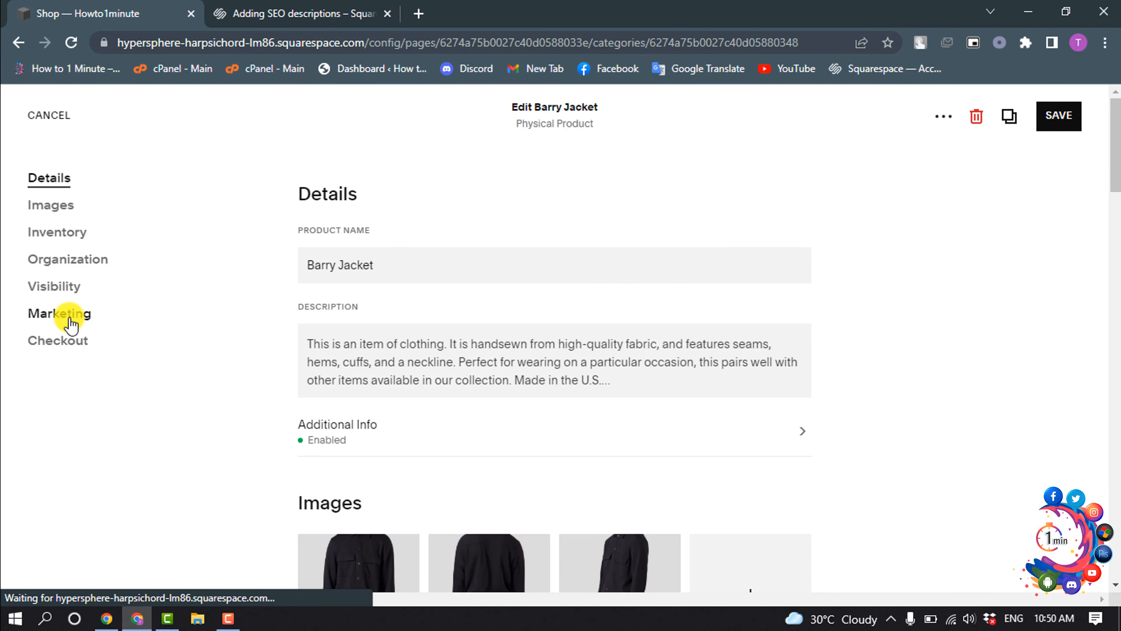
{"action": "left_click", "coordinate": [59, 313]}
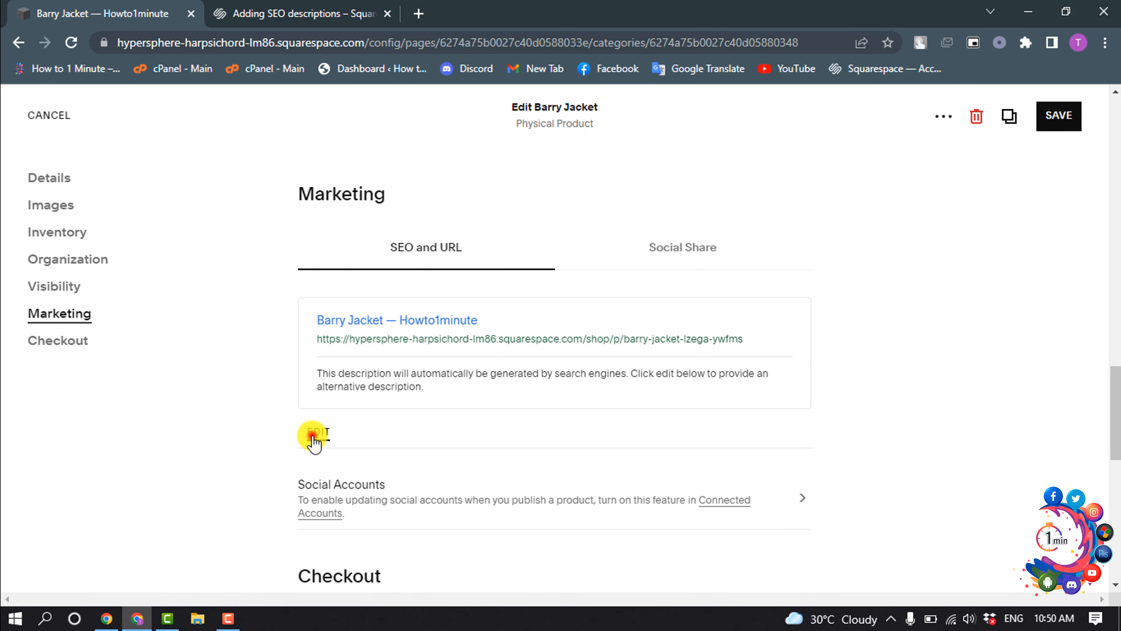
{"action": "left_click", "coordinate": [315, 436]}
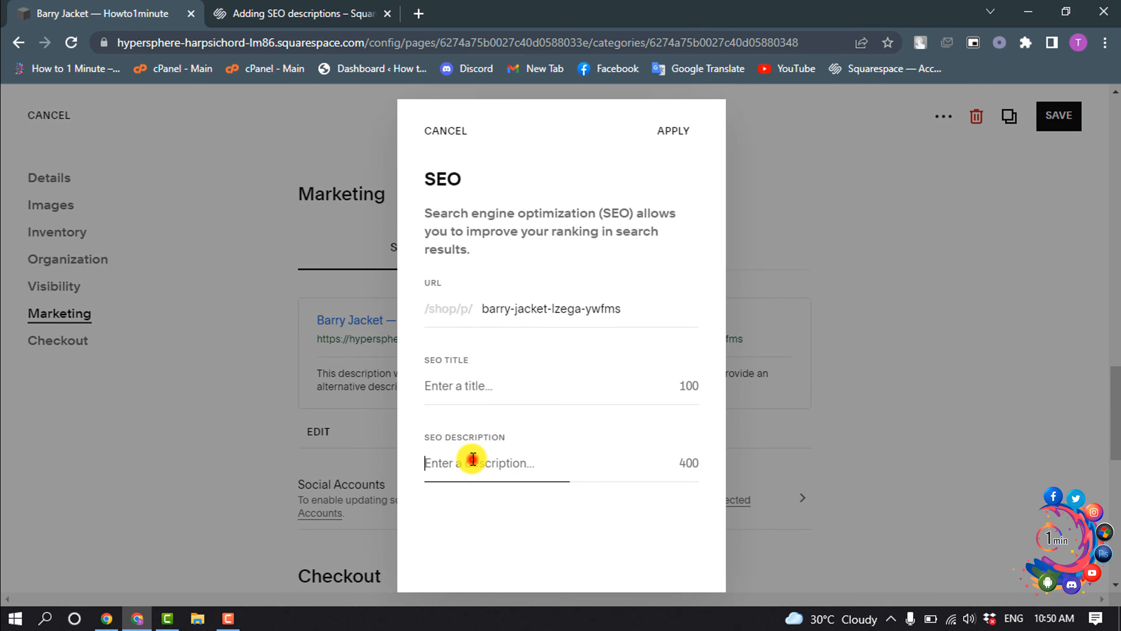